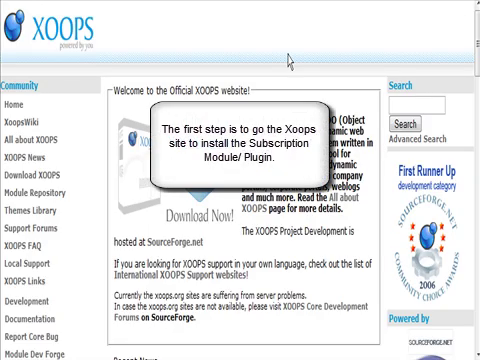
pyautogui.moveTo(344, 82)
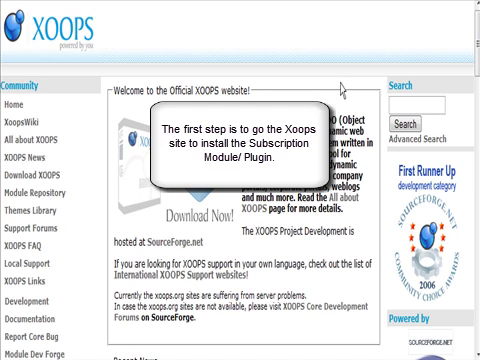
# Step: Browse the XOOPS.org module repository into the E-commerce category to reach the Subscription Module listing
pyautogui.scroll(-3)
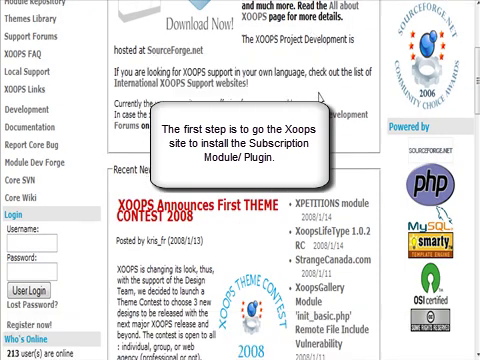
pyautogui.scroll(-3)
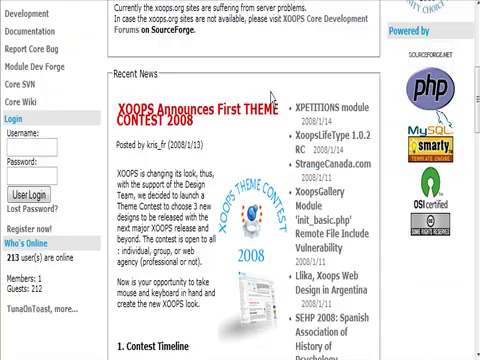
pyautogui.scroll(3)
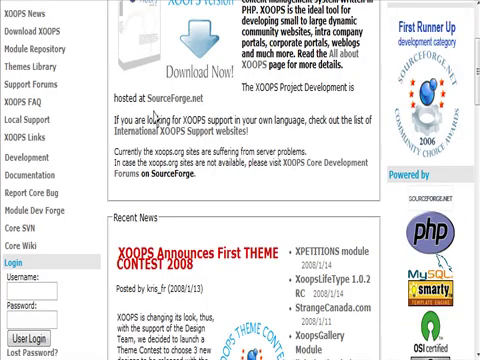
pyautogui.scroll(3)
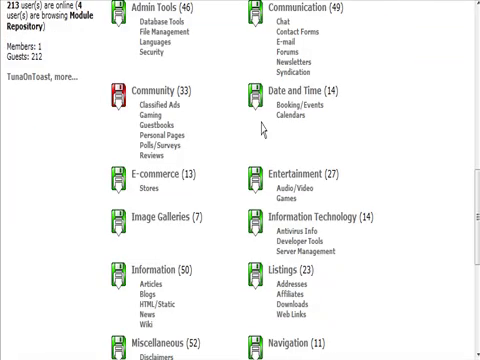
pyautogui.scroll(-3)
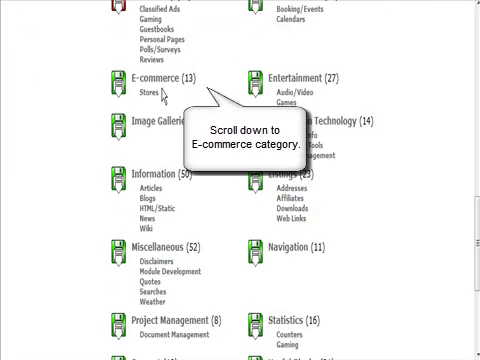
pyautogui.click(146, 94)
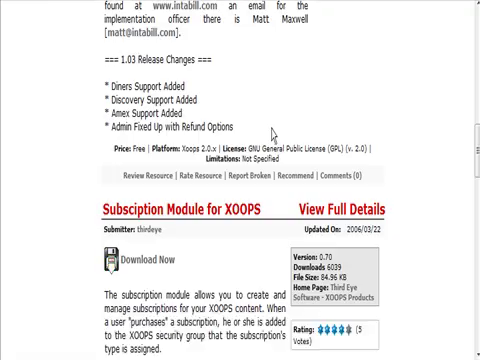
pyautogui.scroll(-3)
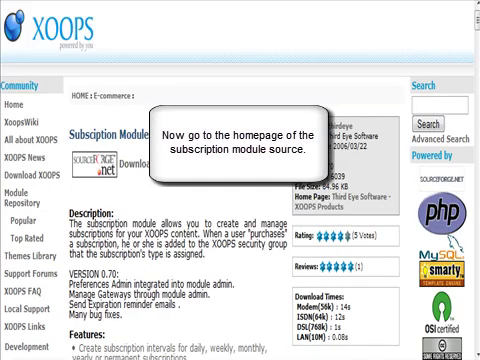
# Step: Register a member account and review the General versus Premium subscription table
pyautogui.scroll(-3)
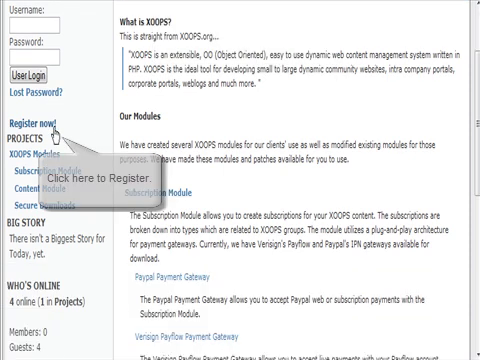
pyautogui.click(36, 126)
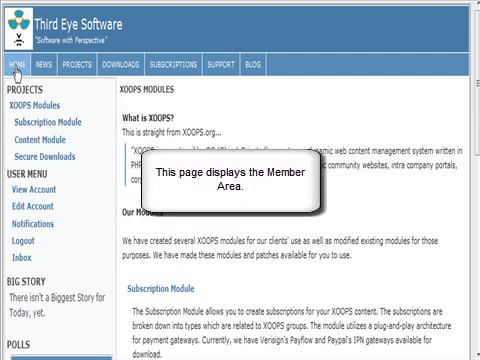
pyautogui.moveTo(180, 64)
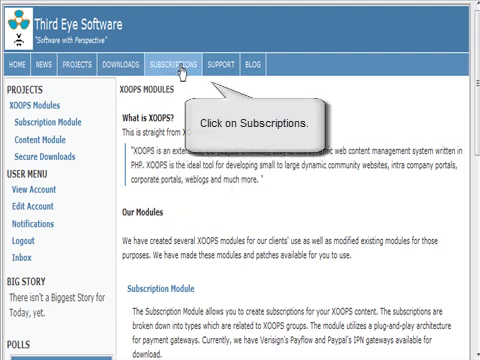
pyautogui.click(176, 68)
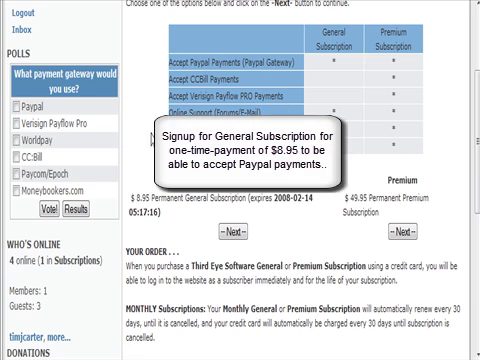
pyautogui.scroll(3)
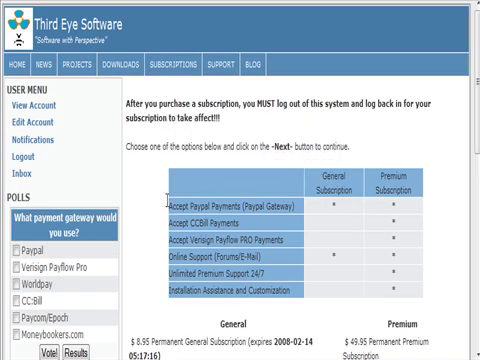
pyautogui.scroll(-3)
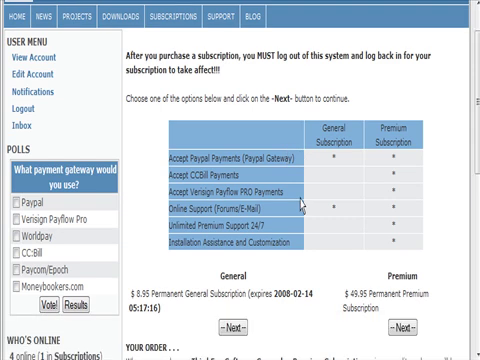
pyautogui.scroll(-3)
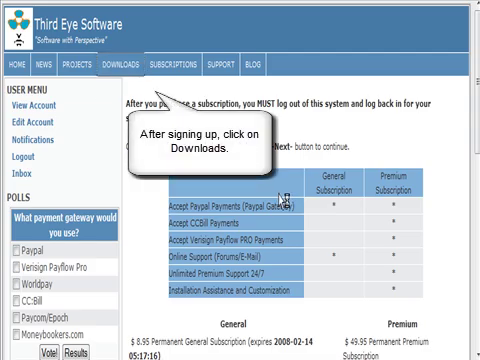
# Step: Download the subscription and paypal_gateway tar.gz archives from the Downloads section
pyautogui.click(128, 70)
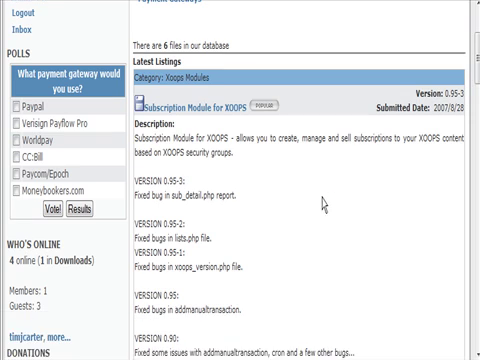
pyautogui.scroll(-3)
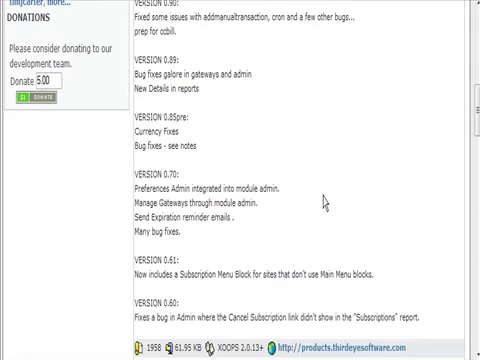
pyautogui.scroll(3)
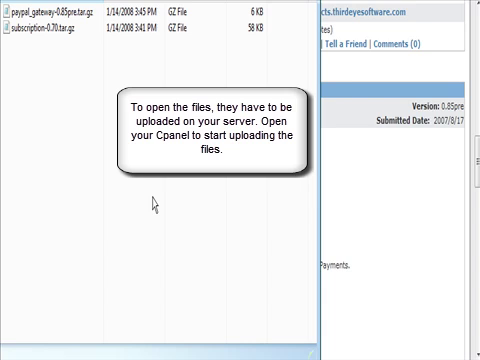
pyautogui.moveTo(152, 204)
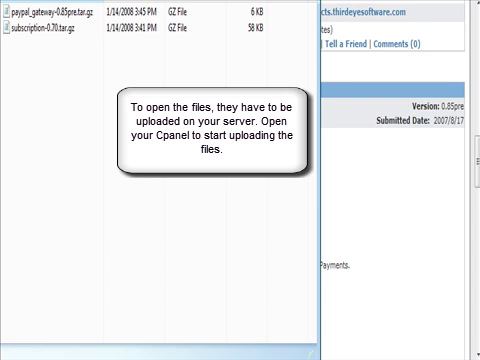
pyautogui.moveTo(354, 120)
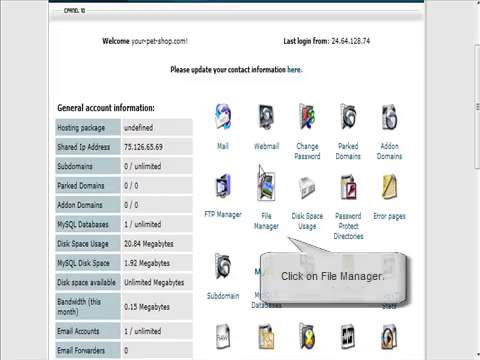
# Step: In File Manager, go to public_html/modules and pick the subscription tar.gz for upload
pyautogui.click(264, 192)
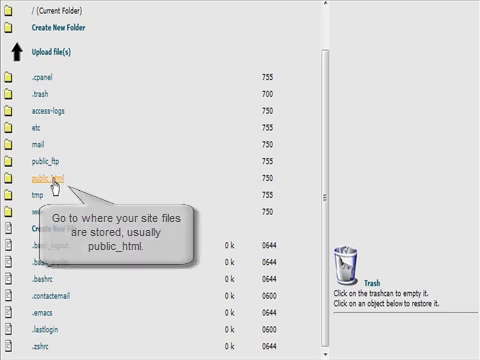
pyautogui.click(56, 180)
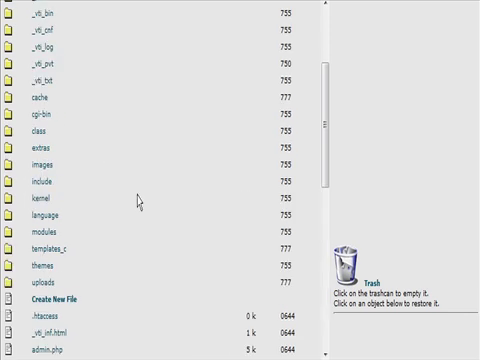
pyautogui.scroll(-3)
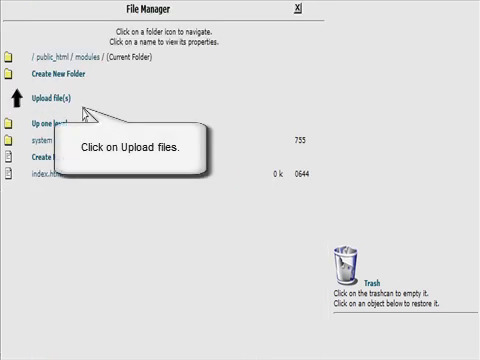
pyautogui.click(48, 96)
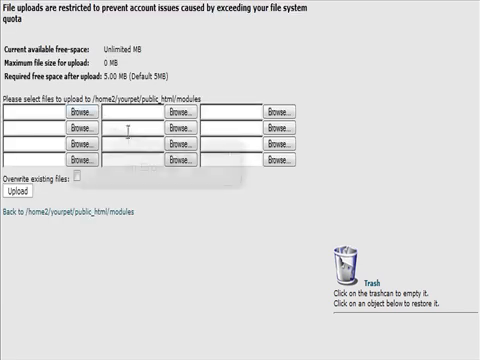
pyautogui.click(86, 112)
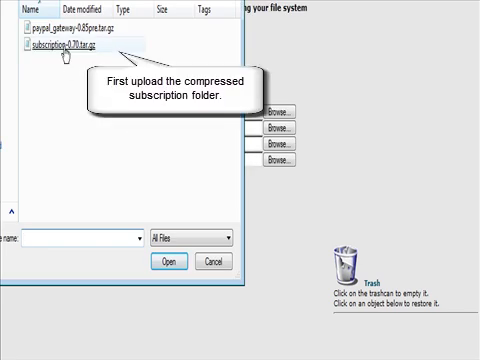
pyautogui.click(174, 262)
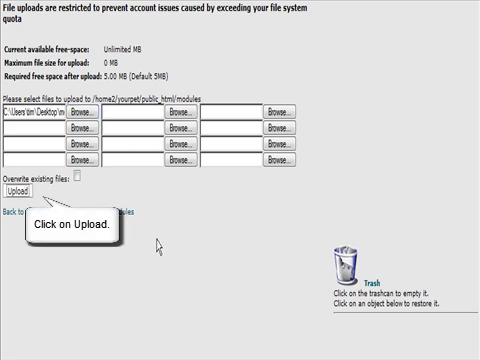
# Step: Upload the subscription archive and extract its contents into the modules folder
pyautogui.click(22, 192)
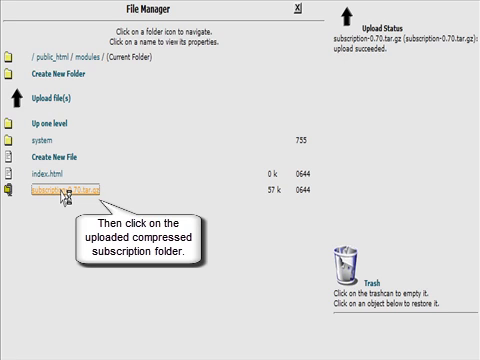
pyautogui.click(56, 184)
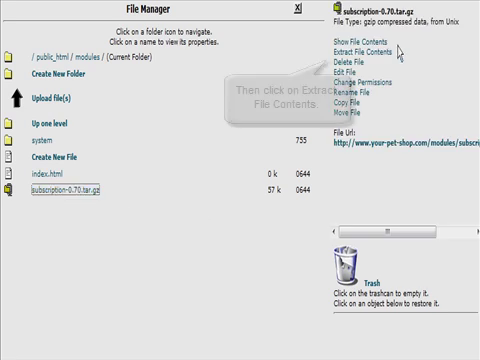
pyautogui.click(352, 52)
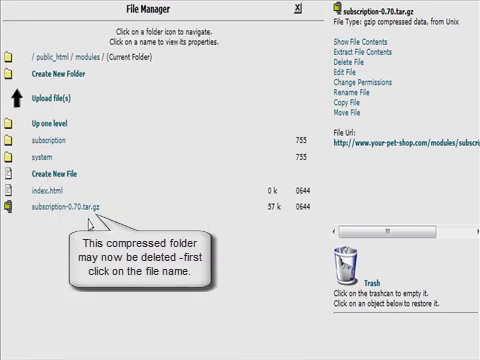
# Step: Remove the leftover subscription tar.gz, then upload and extract paypal_gateway inside the subscription folder
pyautogui.click(70, 210)
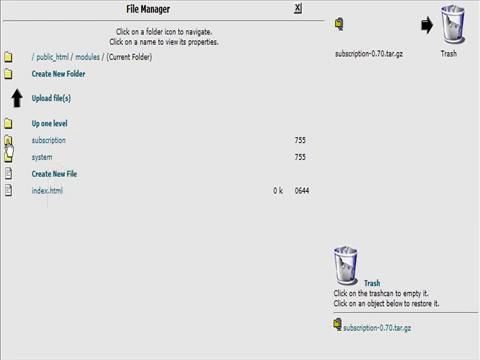
pyautogui.click(48, 140)
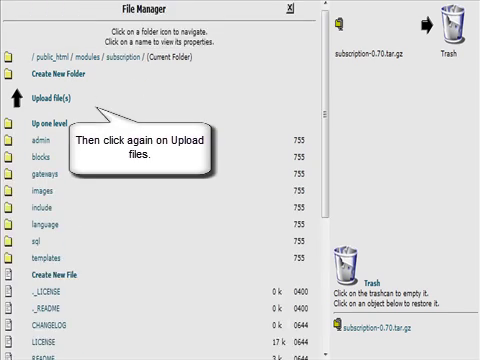
pyautogui.click(40, 92)
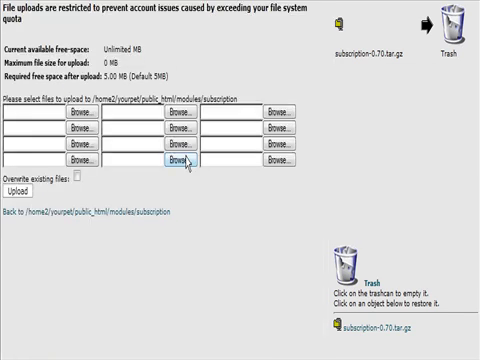
pyautogui.click(184, 160)
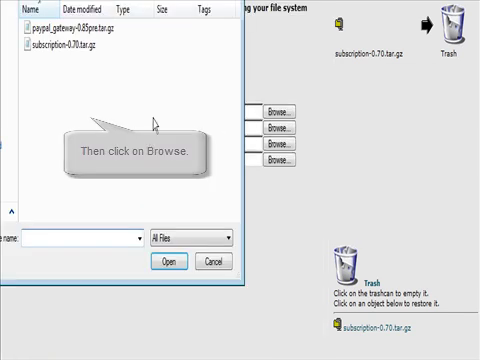
pyautogui.click(178, 260)
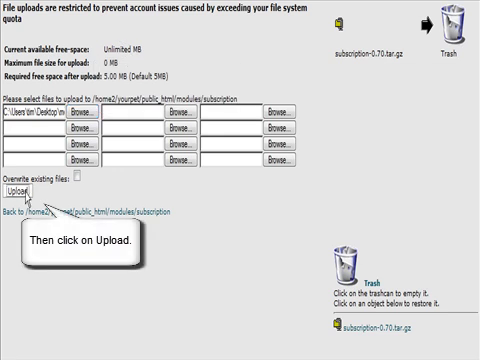
pyautogui.click(22, 192)
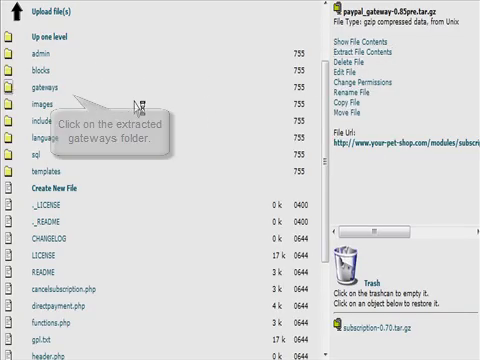
pyautogui.click(48, 78)
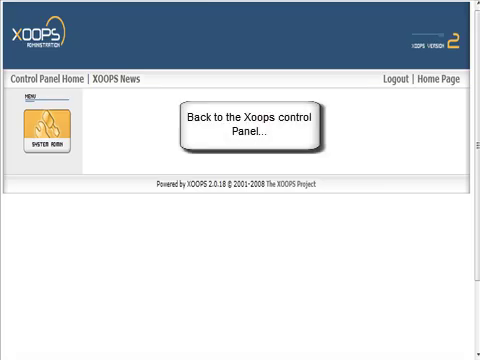
pyautogui.moveTo(384, 100)
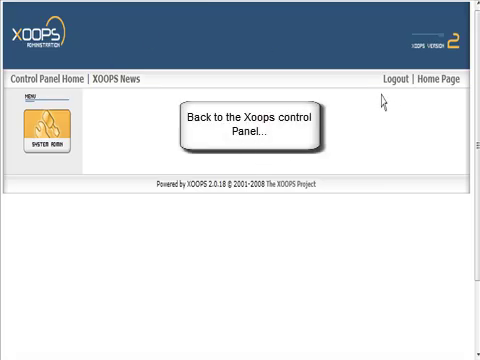
pyautogui.moveTo(40, 128)
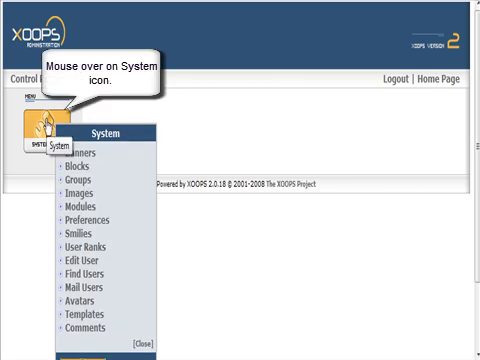
pyautogui.moveTo(76, 206)
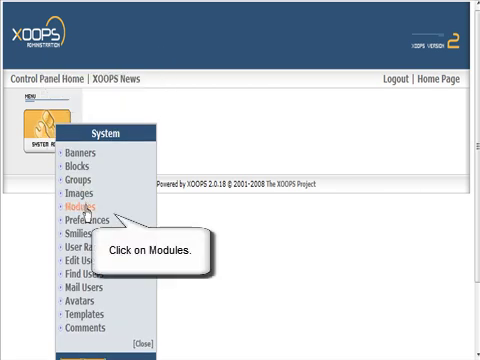
# Step: From Modules Administration, start installing the uninstalled Subscriptions module
pyautogui.click(72, 206)
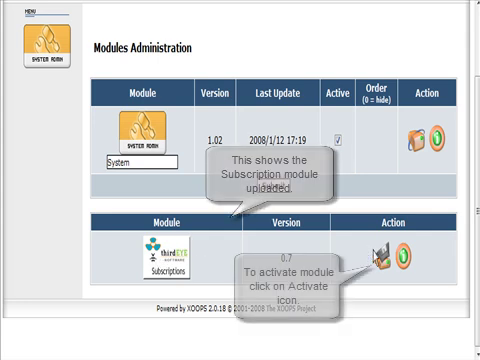
pyautogui.click(376, 258)
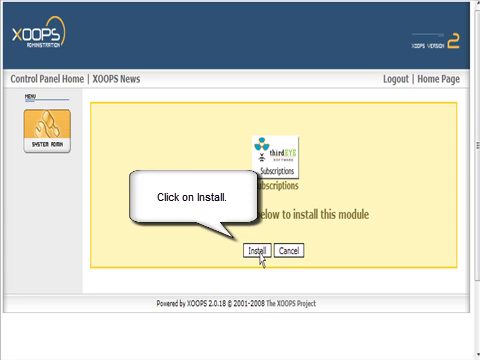
# Step: Confirm the Subscriptions module installation and let the install log complete
pyautogui.click(256, 250)
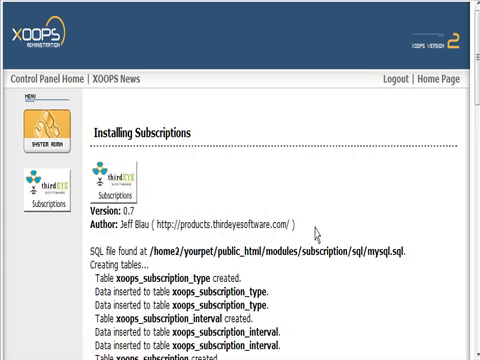
pyautogui.scroll(-3)
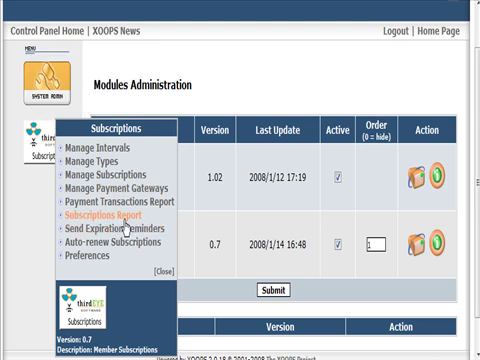
pyautogui.moveTo(120, 188)
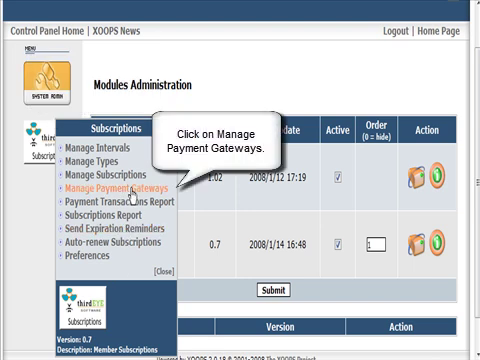
# Step: In Manage Payment Gateways, create a gateway named 'paypal' and select it from the Gateways list
pyautogui.click(112, 186)
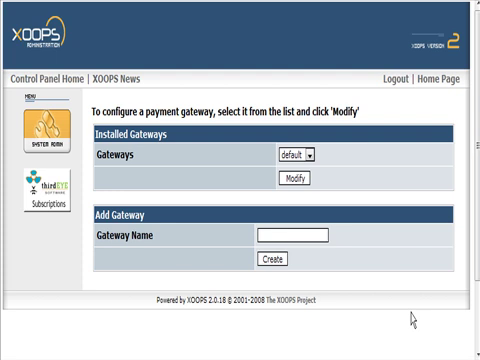
pyautogui.write('pa')
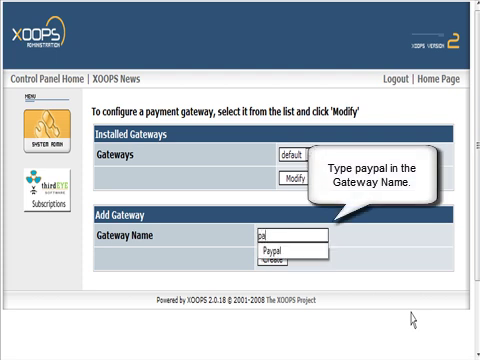
pyautogui.write('paypal')
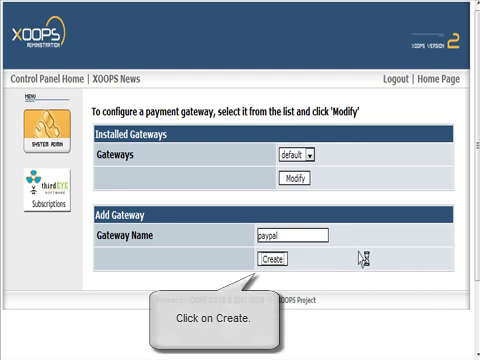
pyautogui.click(280, 258)
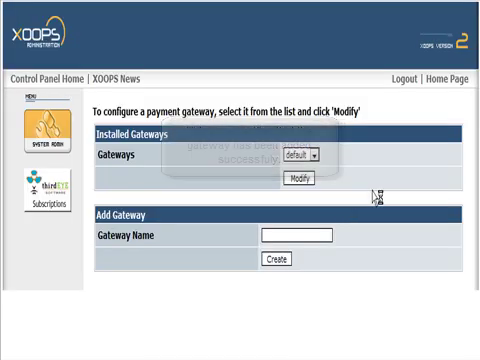
pyautogui.click(306, 156)
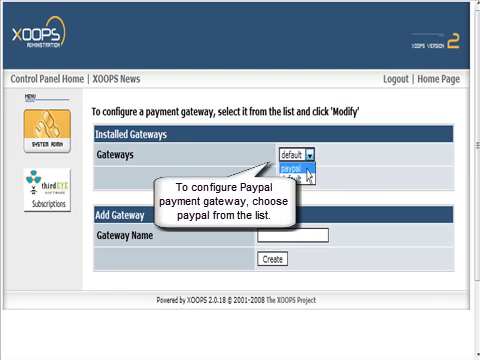
pyautogui.click(290, 176)
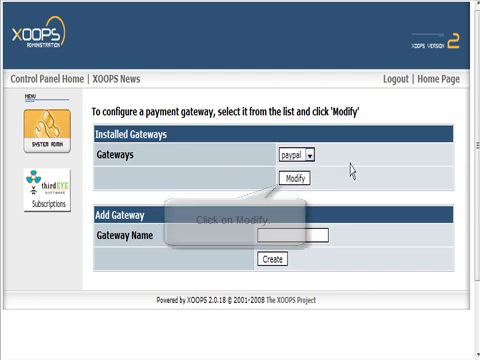
# Step: Bring up the Paypal Gateway Configuration form and enter the PayPal account email
pyautogui.click(284, 180)
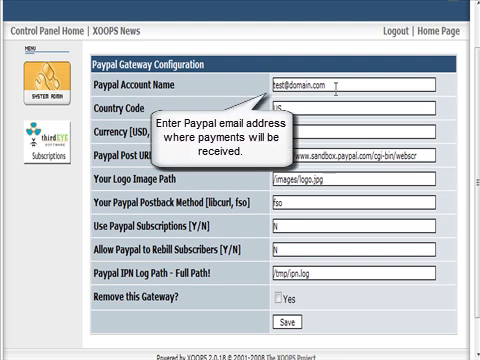
pyautogui.moveTo(332, 104)
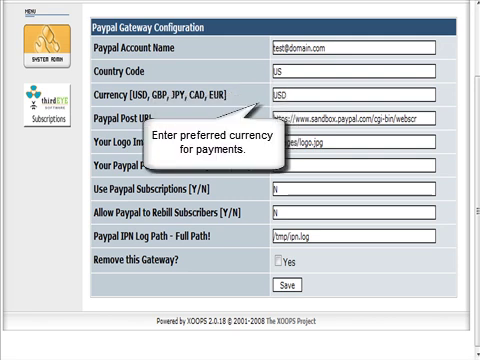
pyautogui.moveTo(220, 104)
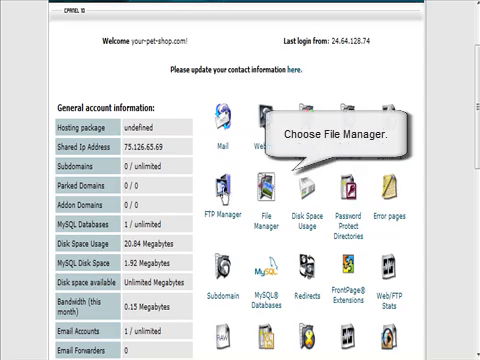
# Step: Navigate File Manager to public_html/modules/subscription/gateways/paypal toward the ipn logs folder
pyautogui.click(264, 198)
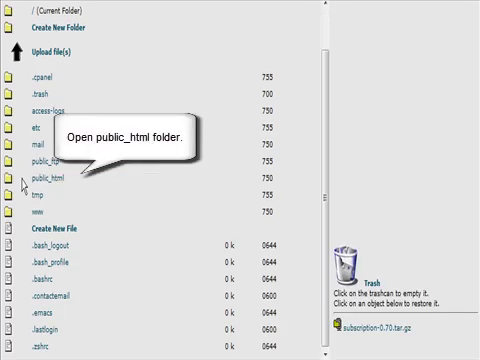
pyautogui.click(24, 180)
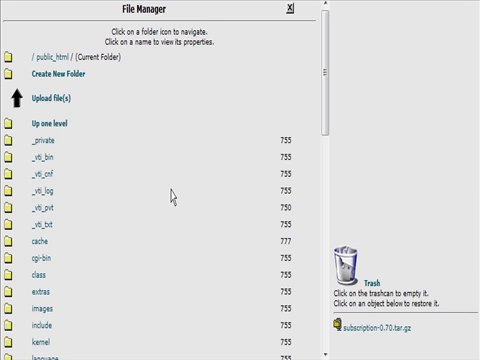
pyautogui.scroll(-3)
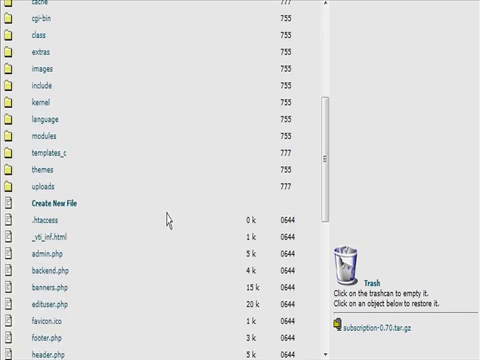
pyautogui.moveTo(18, 140)
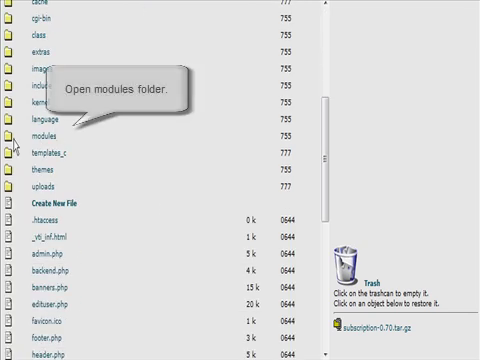
pyautogui.click(22, 136)
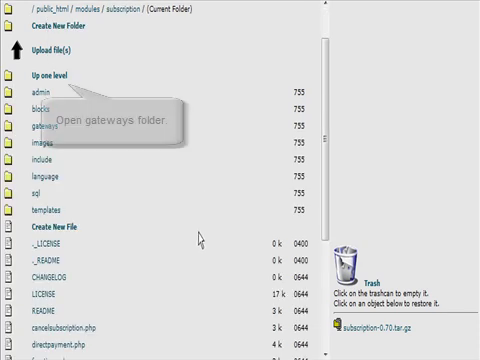
pyautogui.scroll(-3)
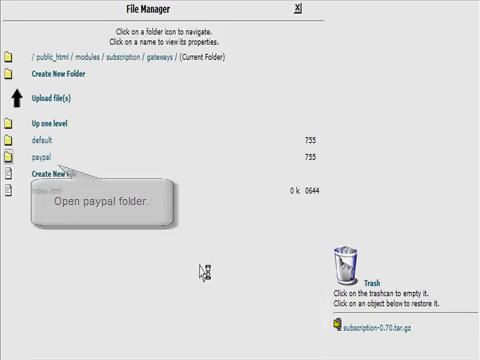
pyautogui.click(42, 160)
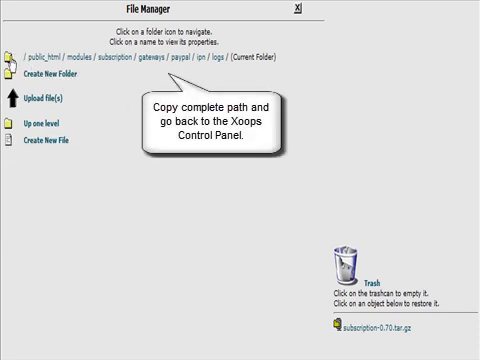
pyautogui.moveTo(344, 84)
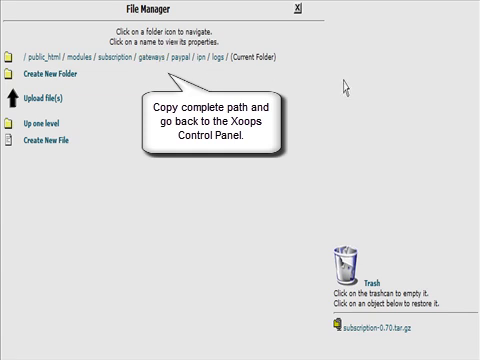
pyautogui.moveTo(18, 58)
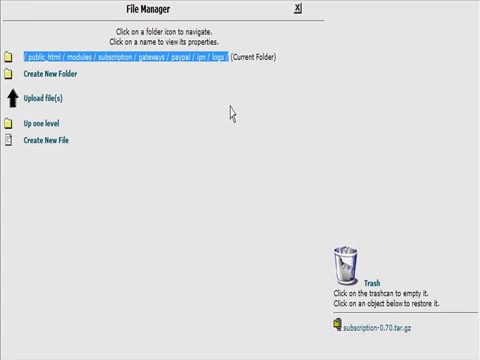
pyautogui.moveTo(152, 168)
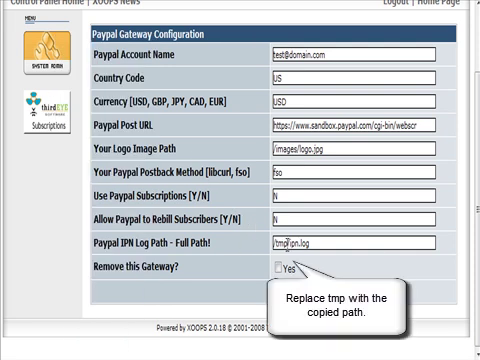
# Step: Select 'tmp' in the PayPal IPN log path so the copied logs folder path replaces it
pyautogui.doubleClick(284, 242)
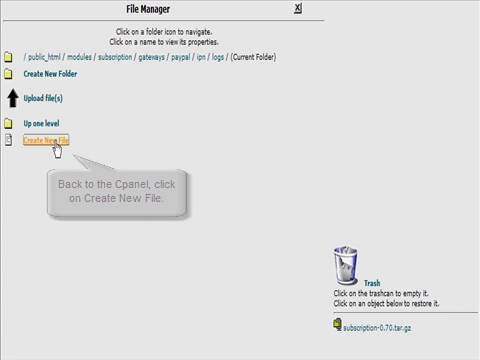
# Step: Create an empty ipn.log file in the logs folder with 777 permissions and return to cPanel home
pyautogui.click(48, 138)
pyautogui.write('ipn.log')
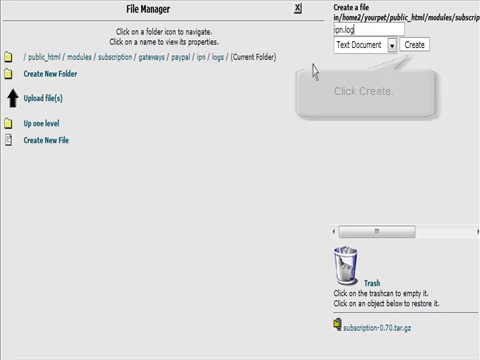
pyautogui.click(420, 48)
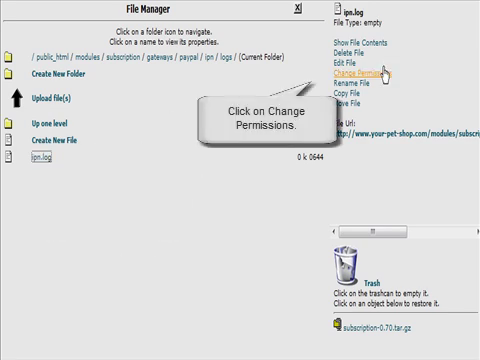
pyautogui.click(356, 72)
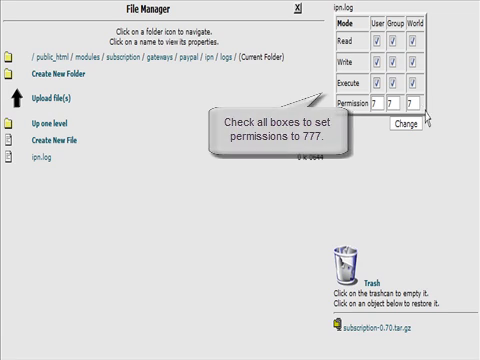
pyautogui.click(404, 124)
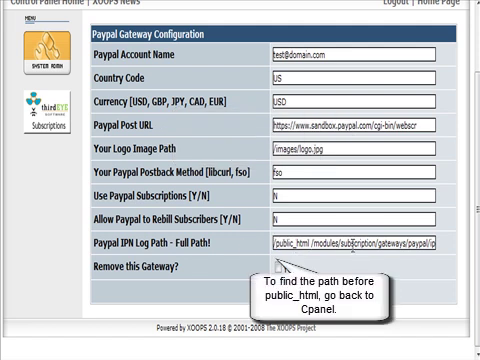
pyautogui.click(44, 112)
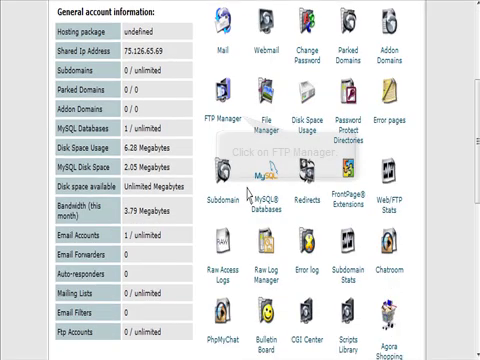
# Step: Reach the Add FTP Account form and copy the home directory path shown before public_html
pyautogui.click(224, 108)
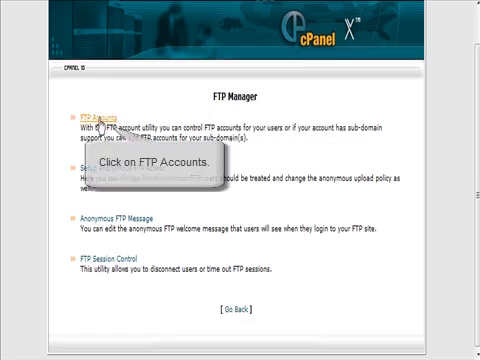
pyautogui.click(90, 108)
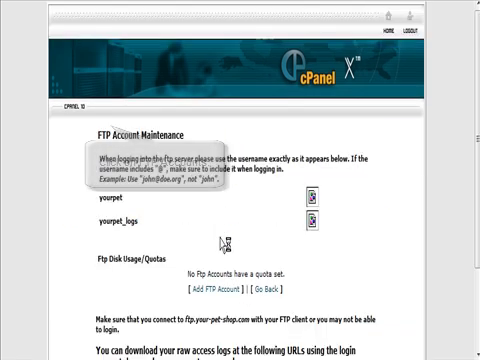
pyautogui.scroll(-3)
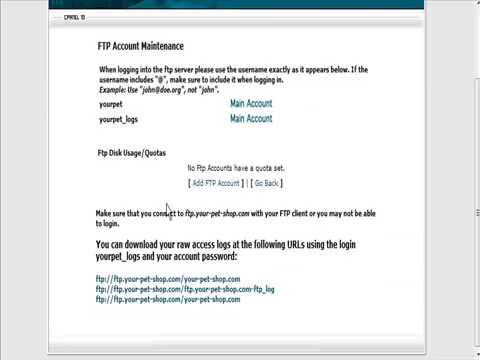
pyautogui.moveTo(212, 184)
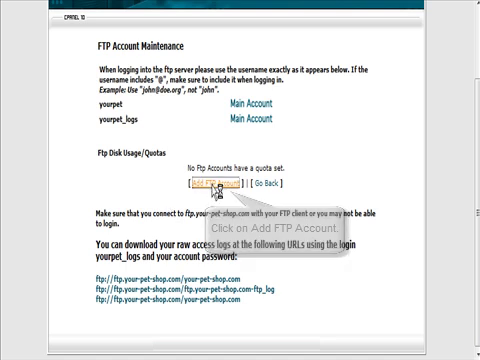
pyautogui.click(216, 186)
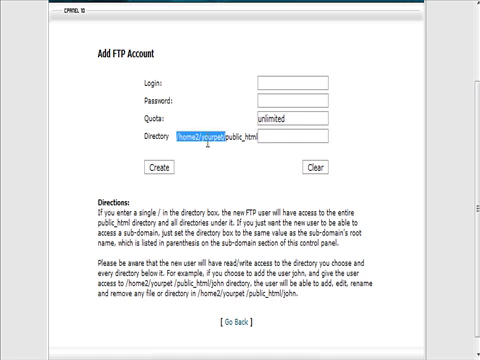
pyautogui.rightClick(250, 132)
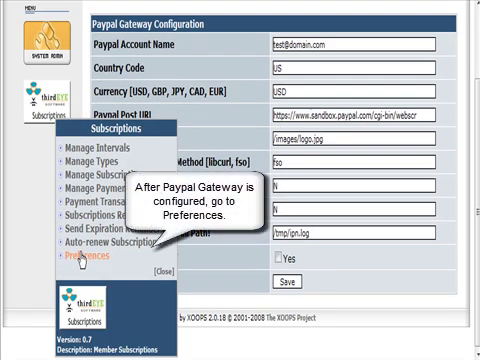
# Step: Go to the Subscriptions module's Preferences page showing active gateway and default currency options
pyautogui.click(50, 262)
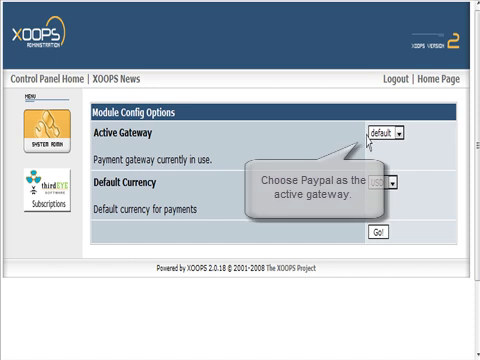